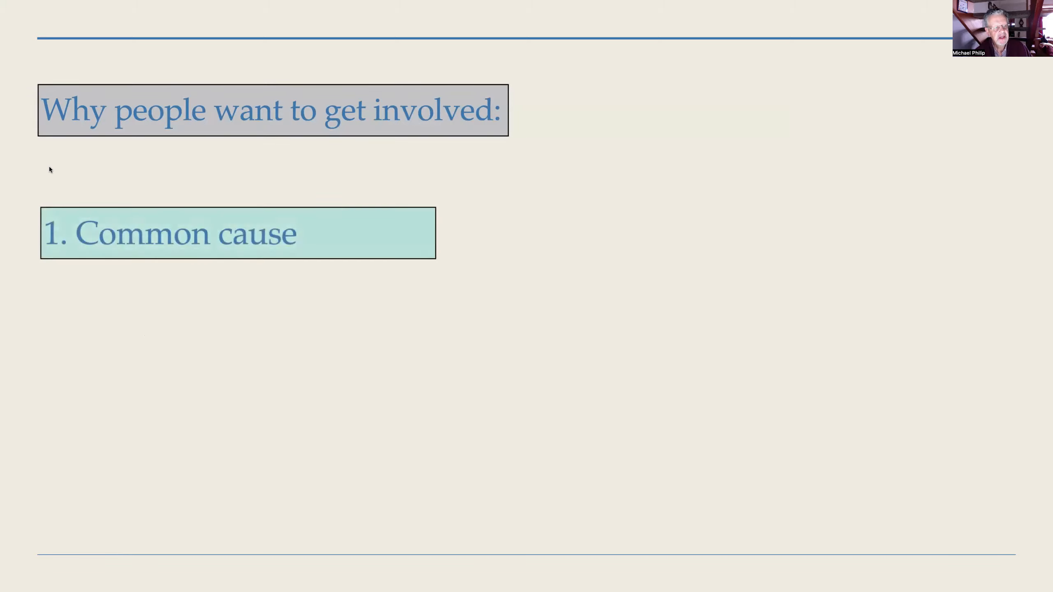
mouse_move(561, 167)
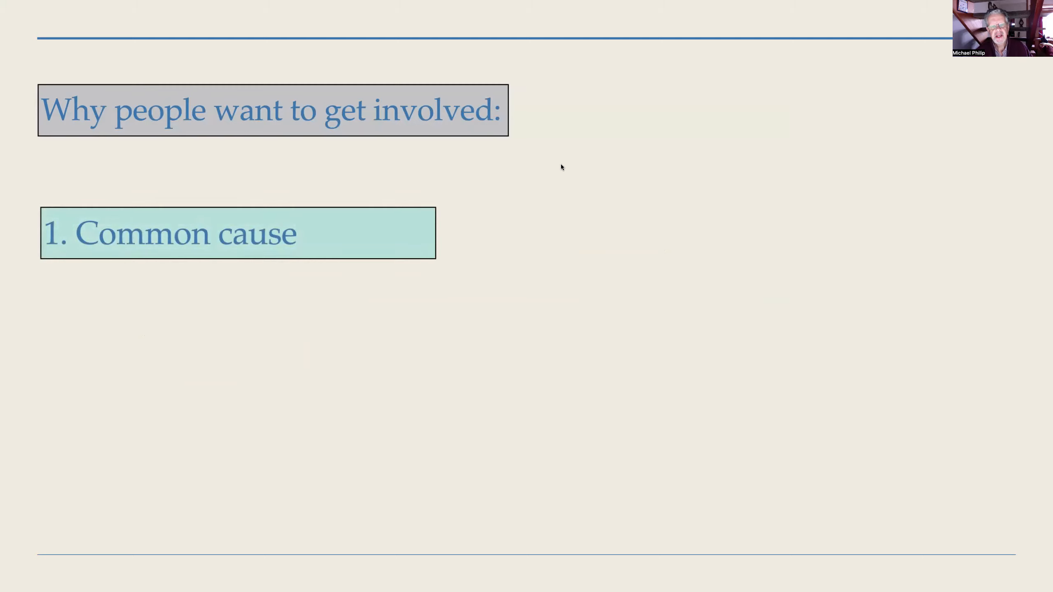
mouse_move(570, 164)
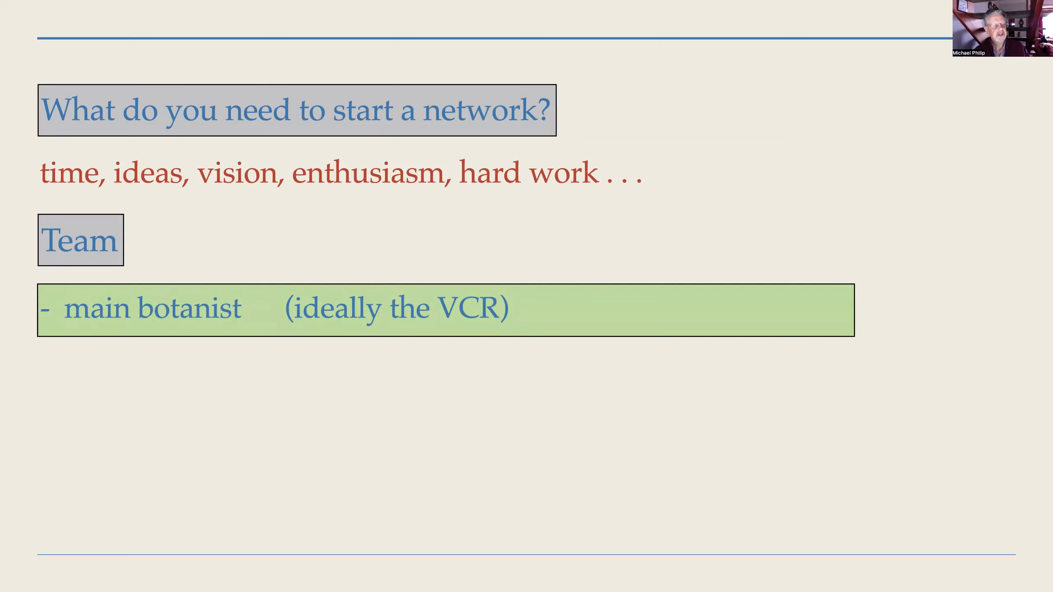
mouse_move(631, 145)
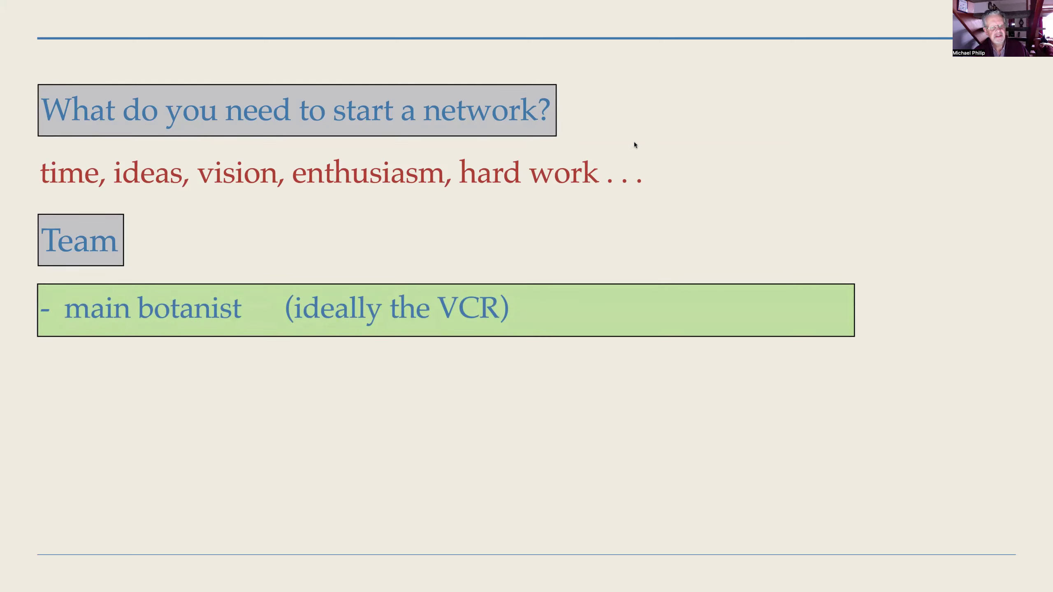
mouse_move(759, 5)
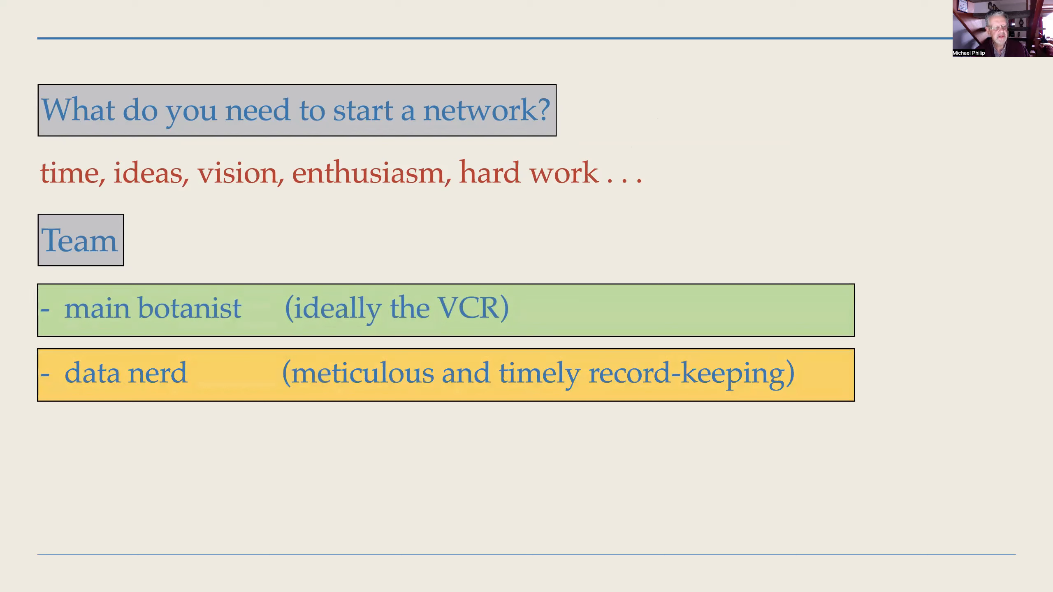
mouse_move(757, 34)
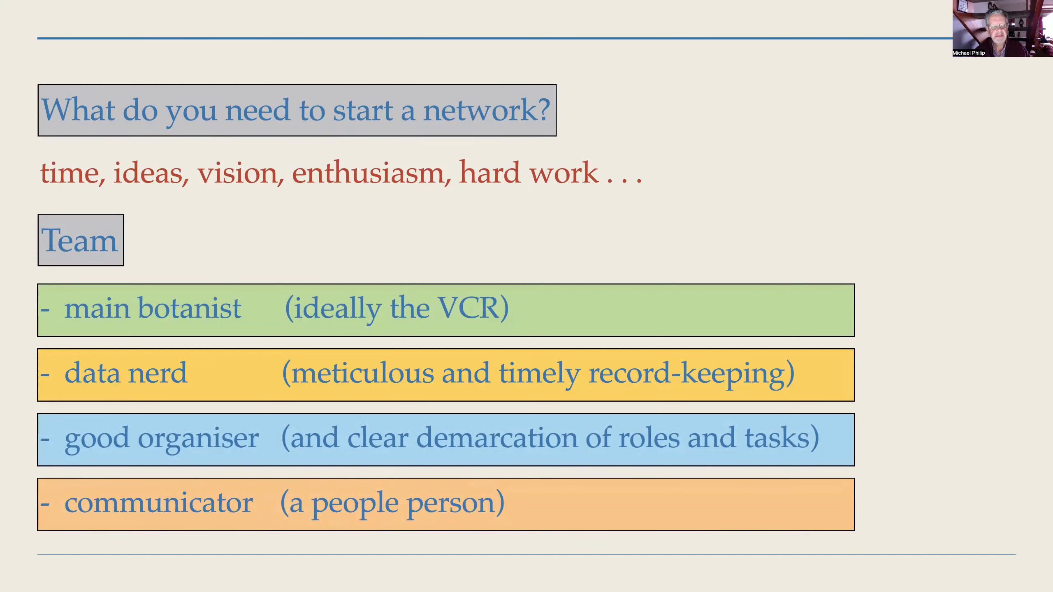
mouse_move(763, 135)
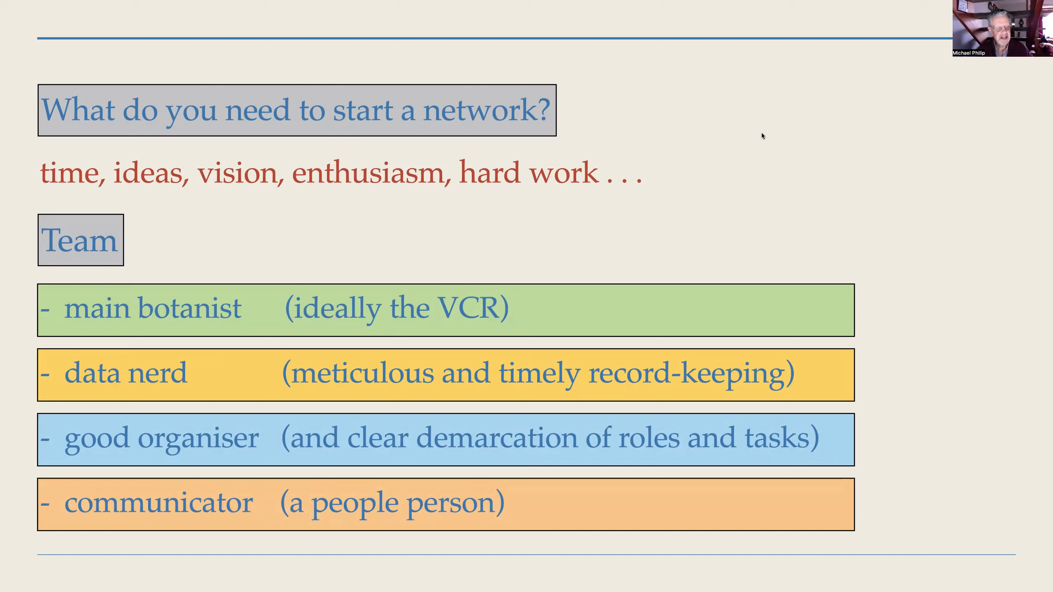